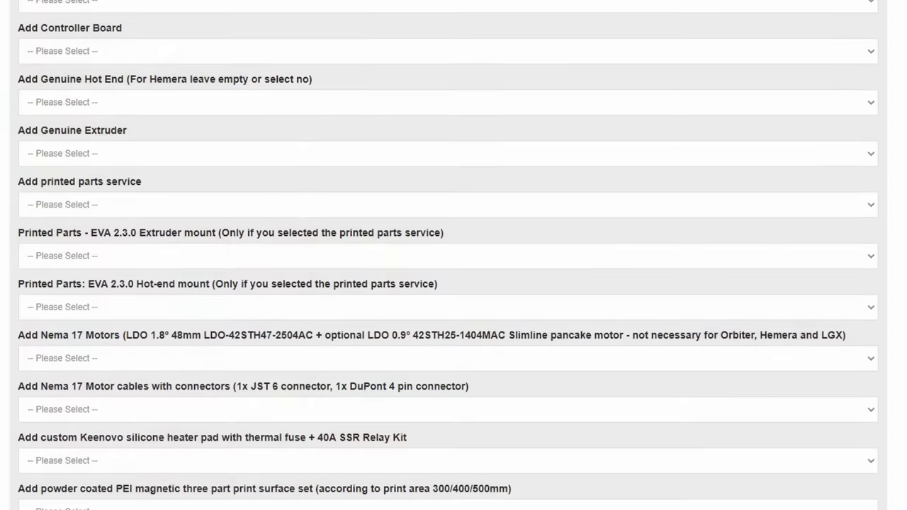
Step: Browse the V-Core guide list and go into the Frame assembly how-to guide
scroll(down, 3)
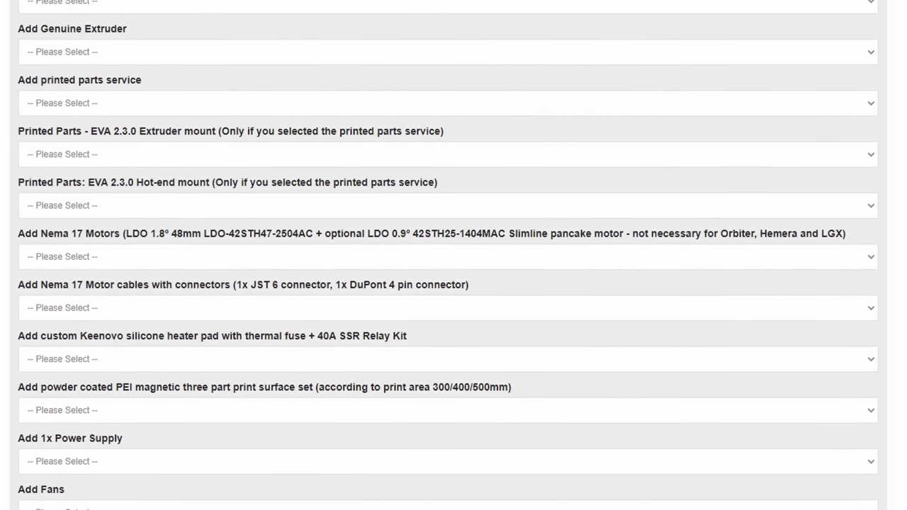
scroll(down, 3)
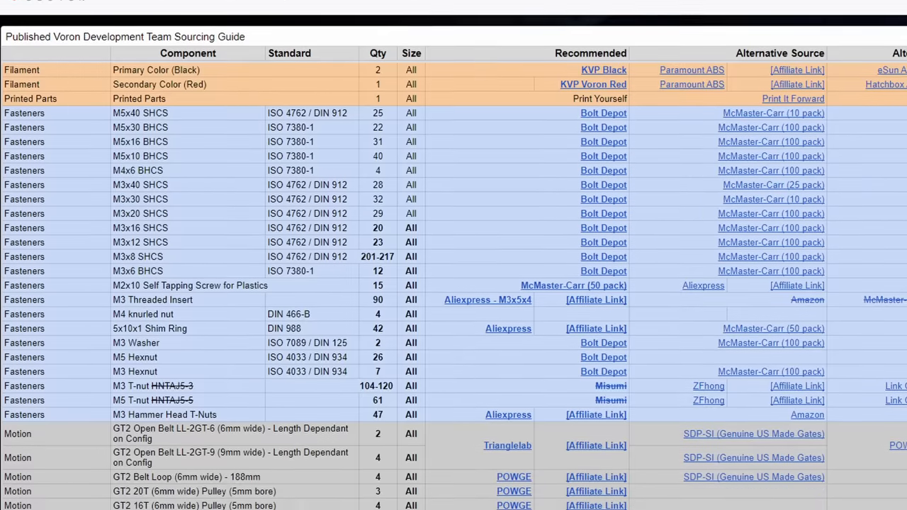
scroll(down, 3)
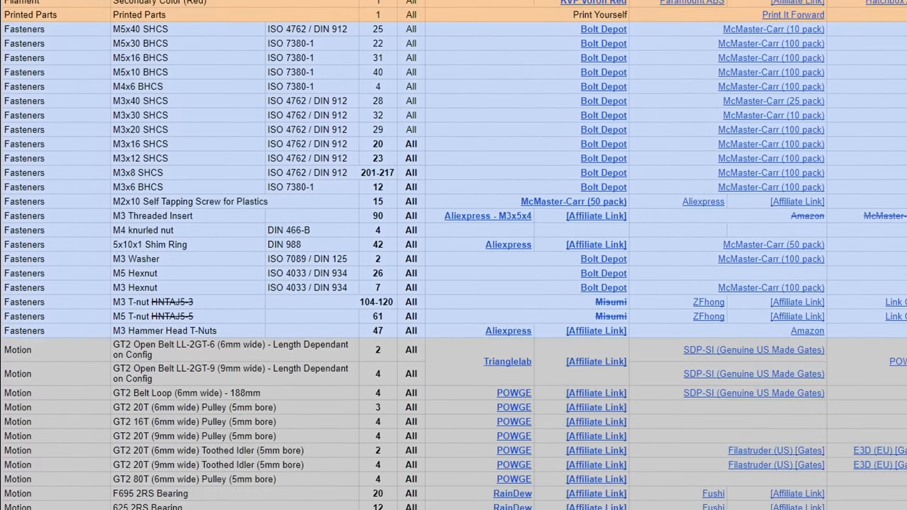
scroll(down, 3)
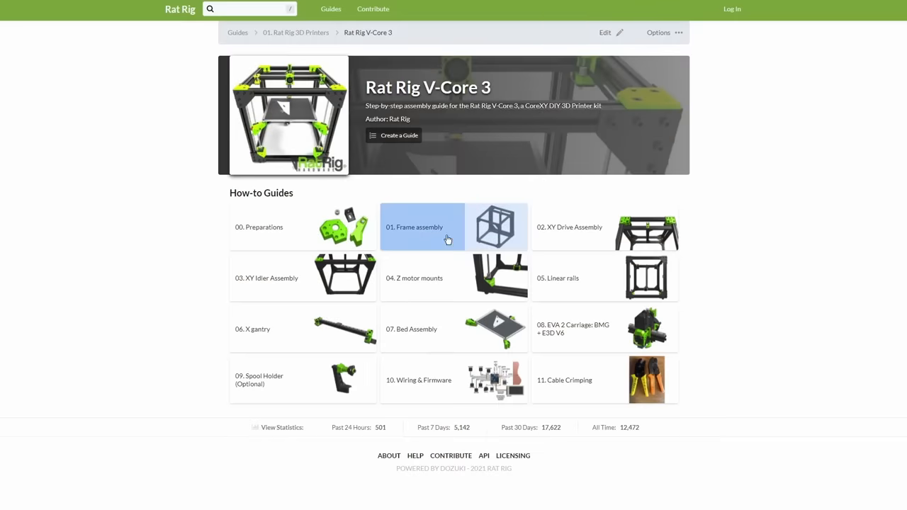
click(422, 226)
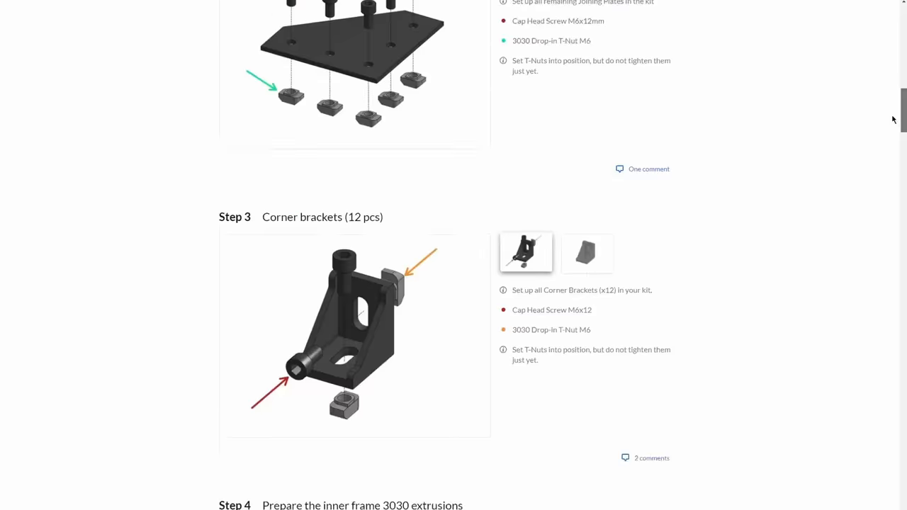
scroll(down, 3)
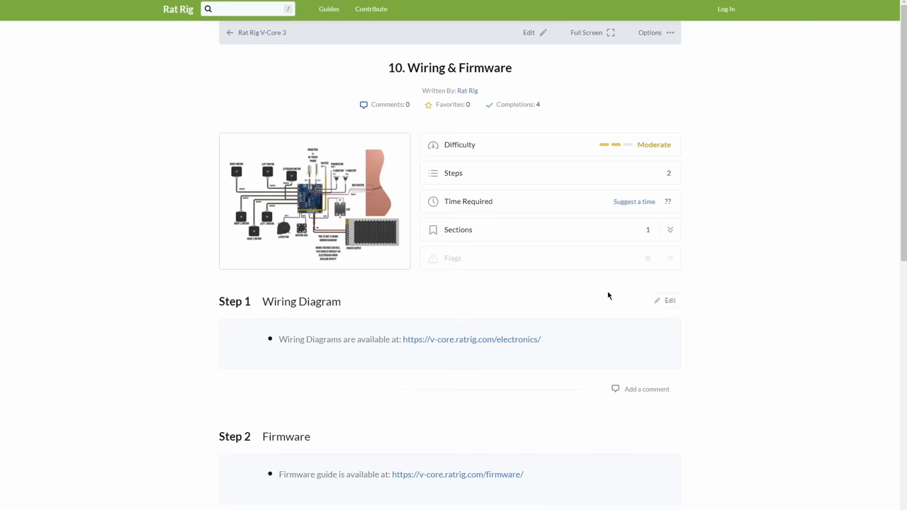
scroll(down, 3)
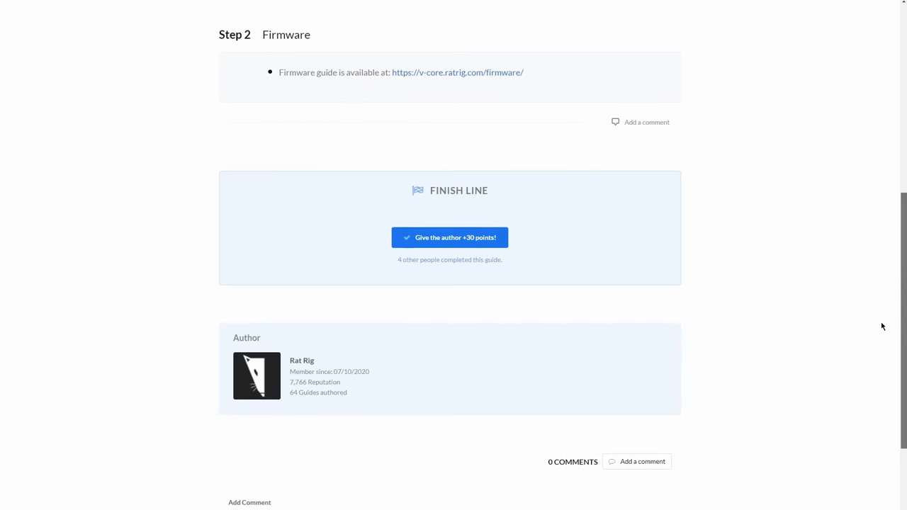
scroll(up, 3)
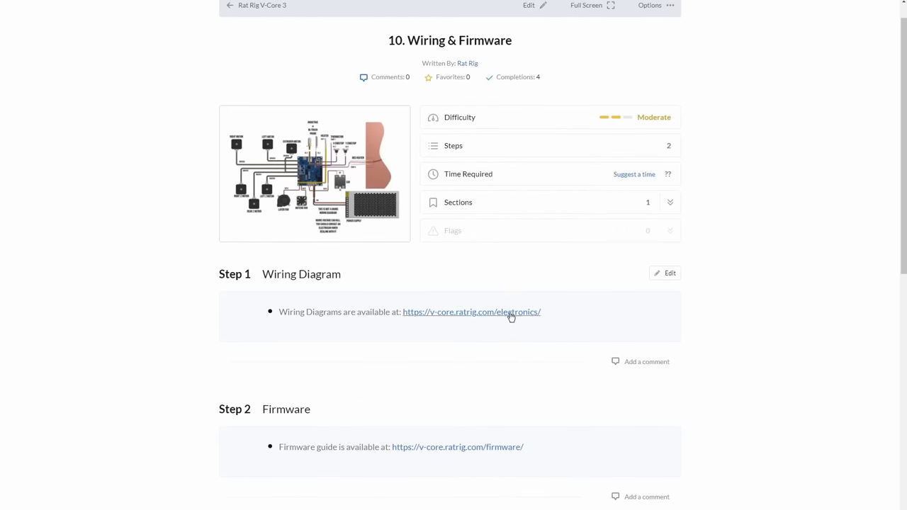
Step: Follow the Step 1 link to the Electronics wiring page and view the Duet 3 6HC diagram
click(470, 312)
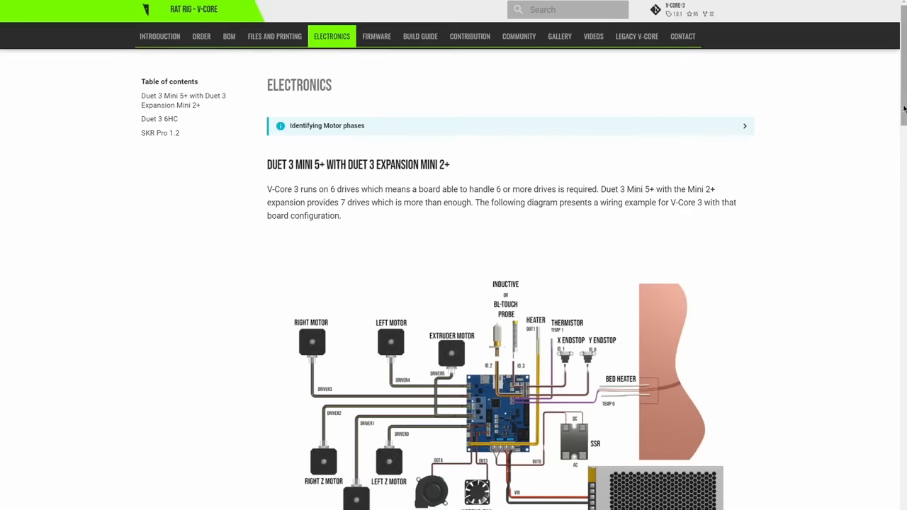
scroll(down, 3)
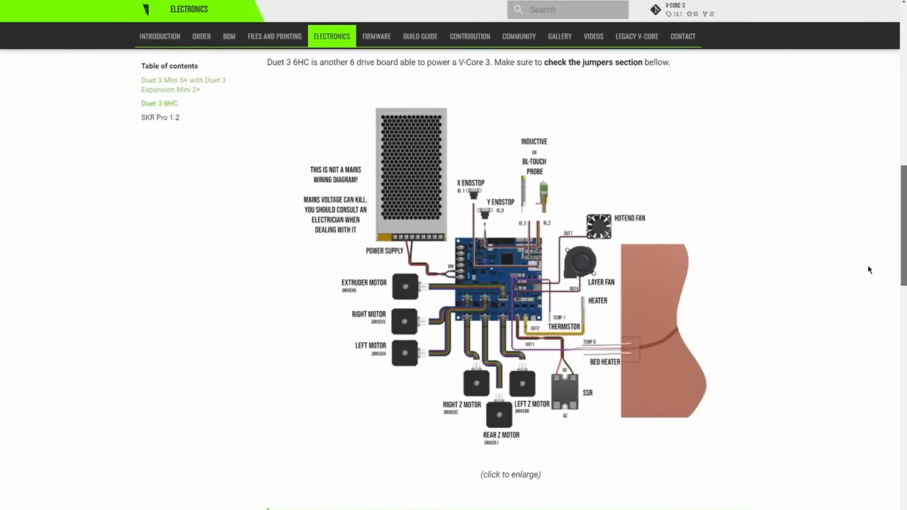
scroll(up, 3)
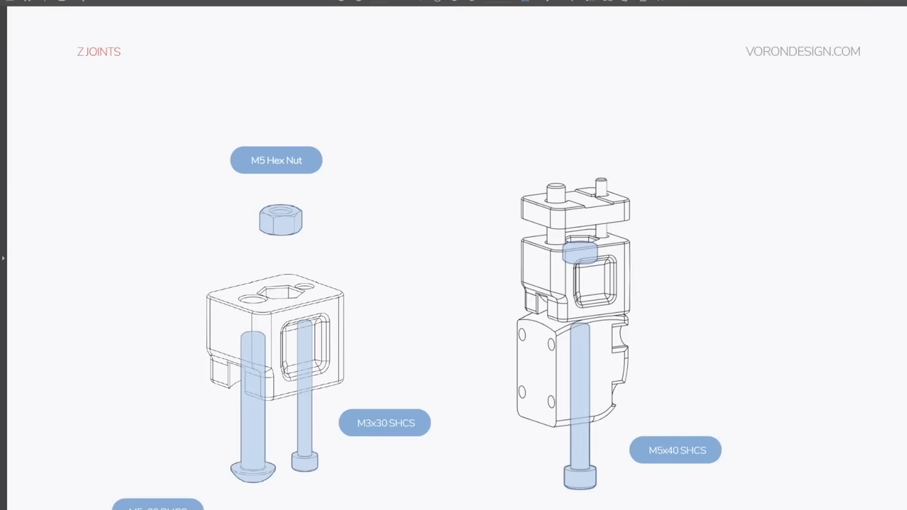
Step: Page the Voron manual past the Z joints pages to the LCD Module section
scroll(down, 3)
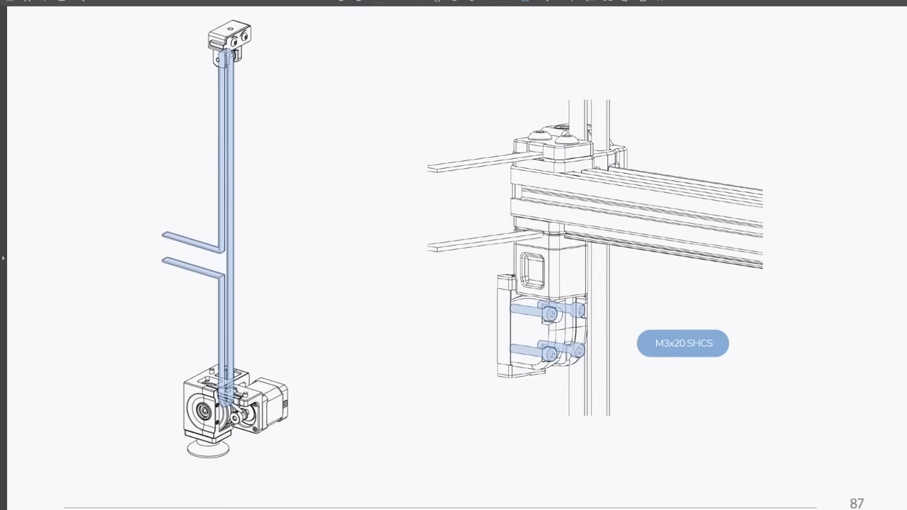
scroll(down, 3)
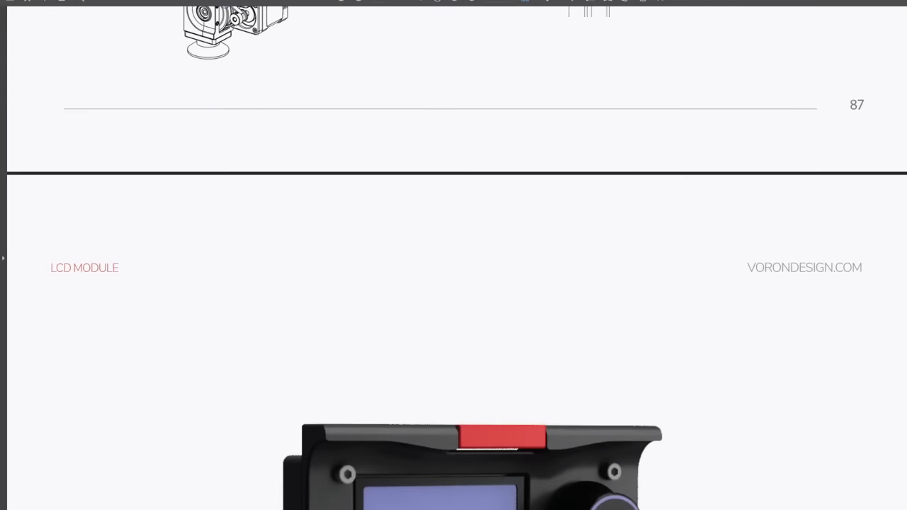
scroll(up, 3)
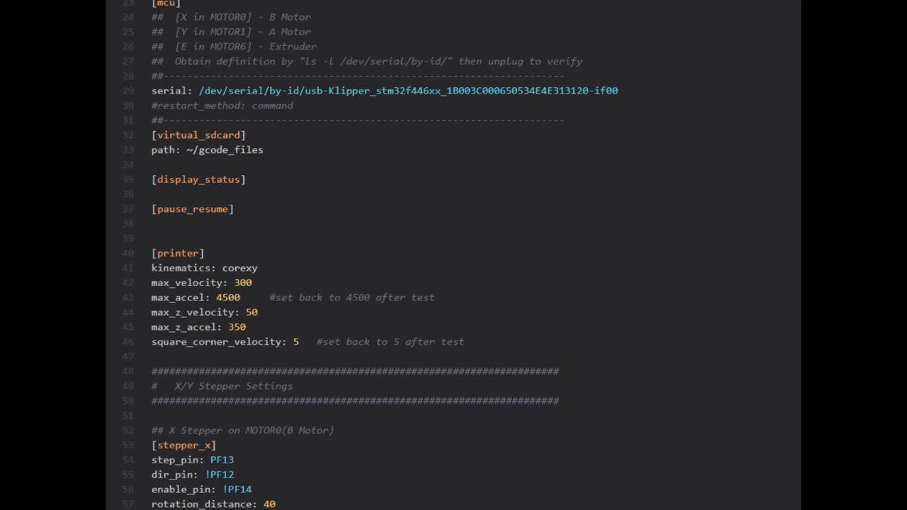
scroll(down, 3)
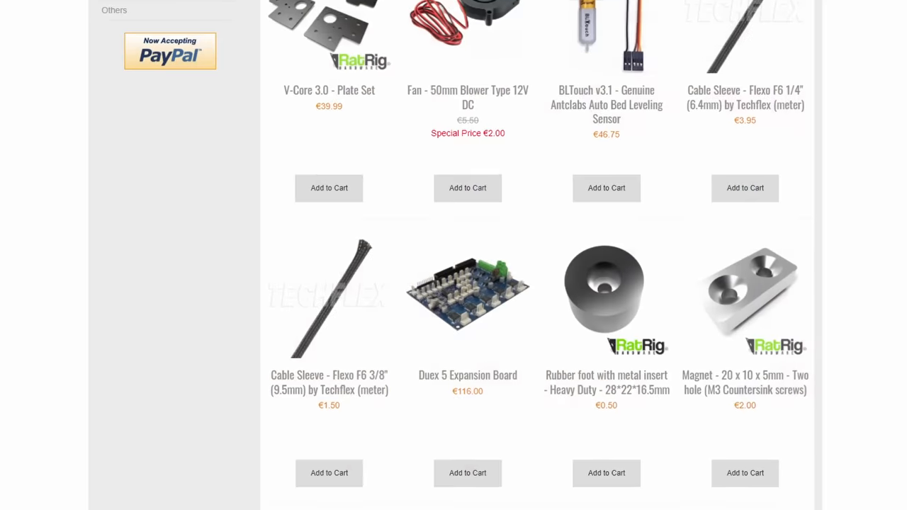
scroll(down, 3)
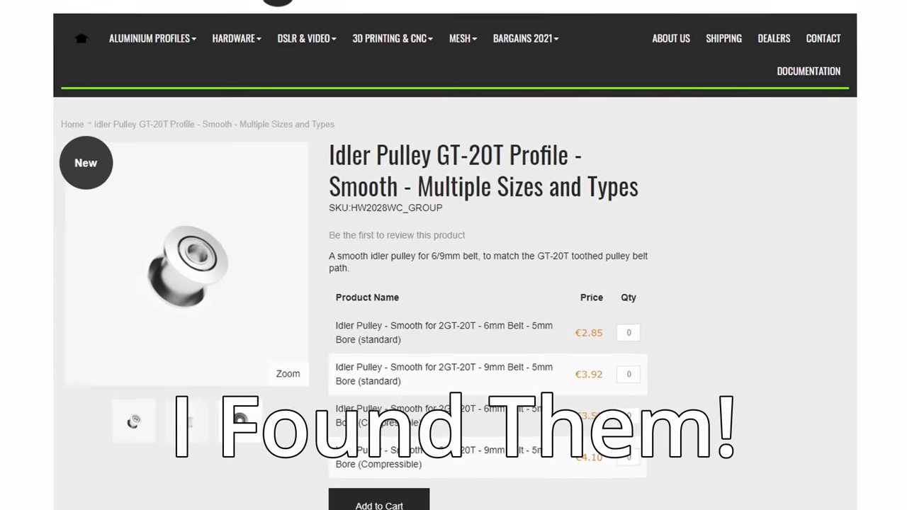
Step: Scroll the GT-20T smooth idler pulley product page to its size variants
scroll(up, 3)
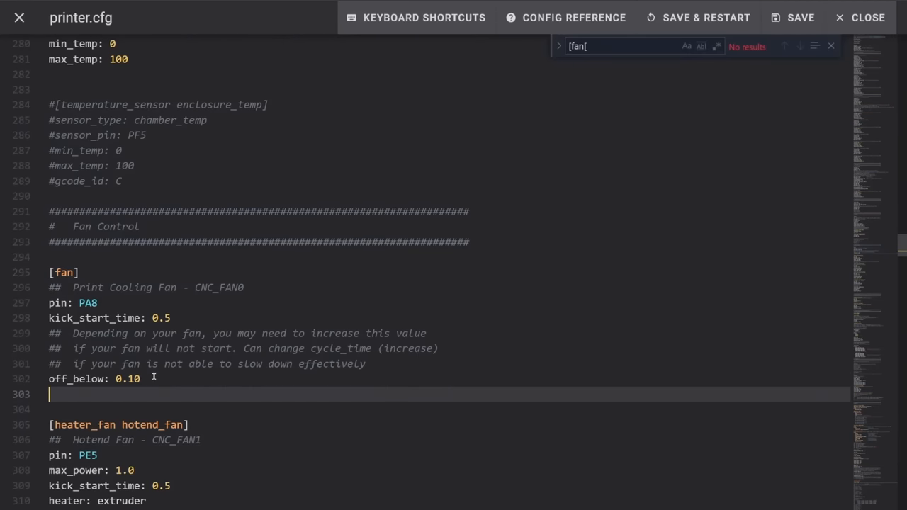
Step: Search printer.cfg for 'shutdow' to locate the shutdown settings
text(shutdow)
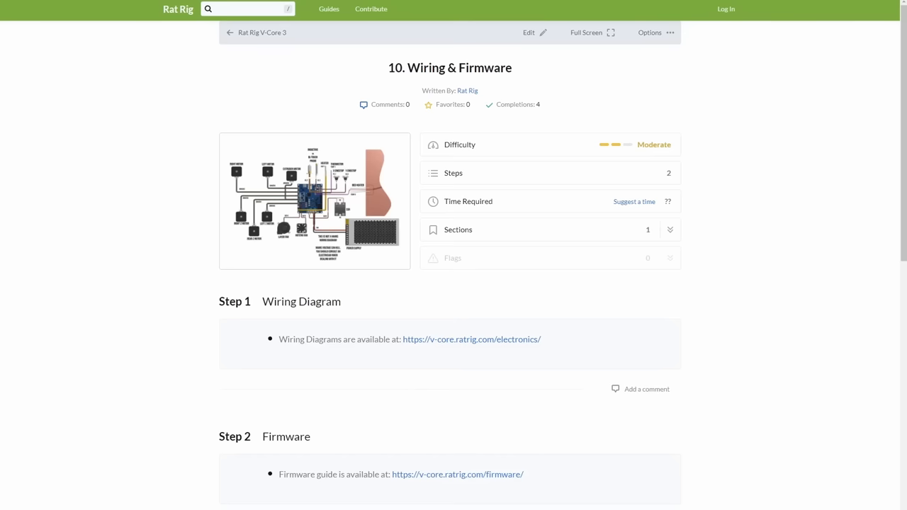
Step: Scroll the Wiring & Firmware guide down through Step 1 and Step 2
scroll(down, 3)
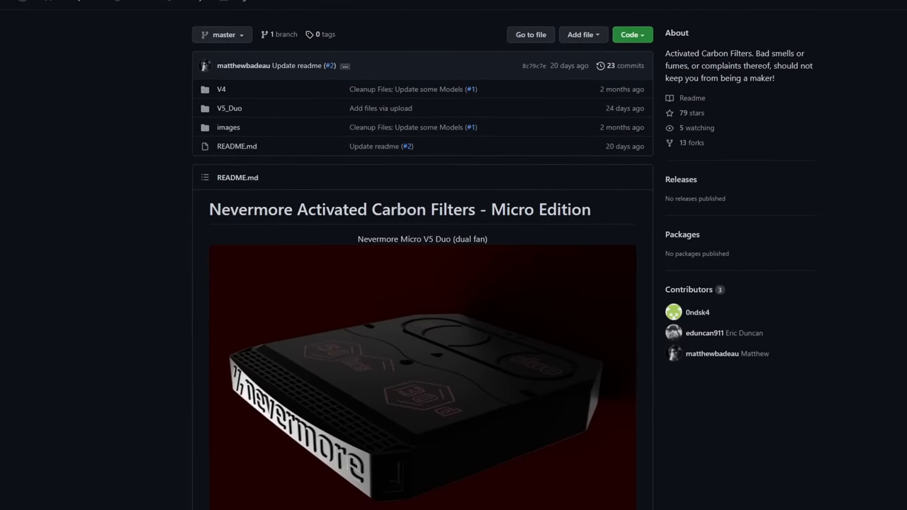
Step: Scroll the Nevermore Micro repository page back up toward its file list and readme
scroll(up, 3)
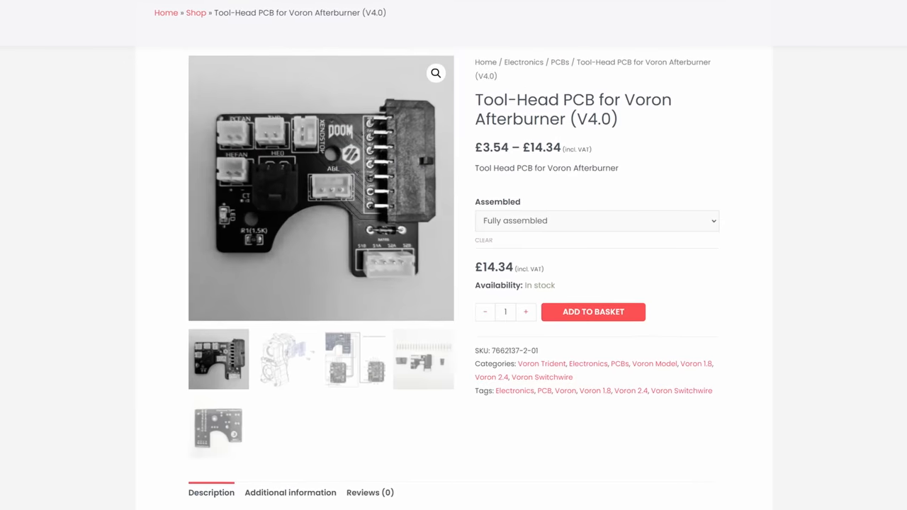
Step: Scroll the Tool-Head PCB V4.0 product page to its description and back
scroll(down, 3)
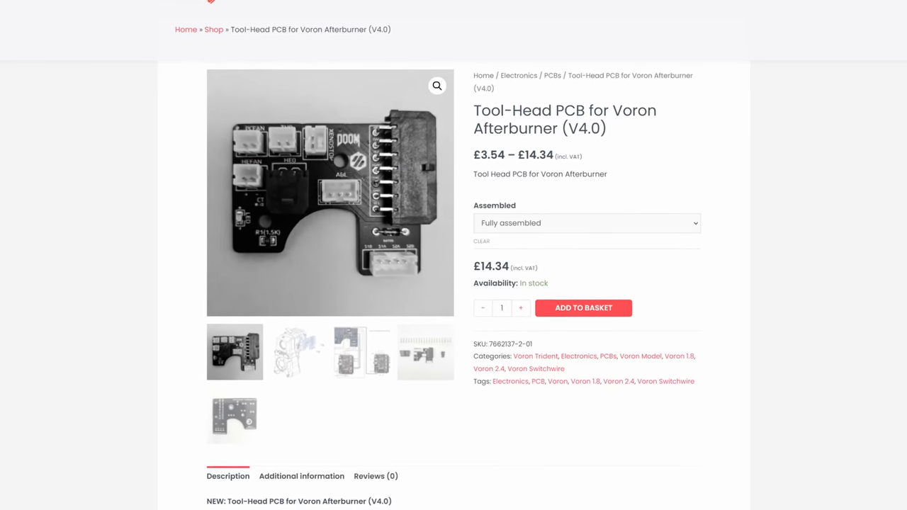
scroll(up, 3)
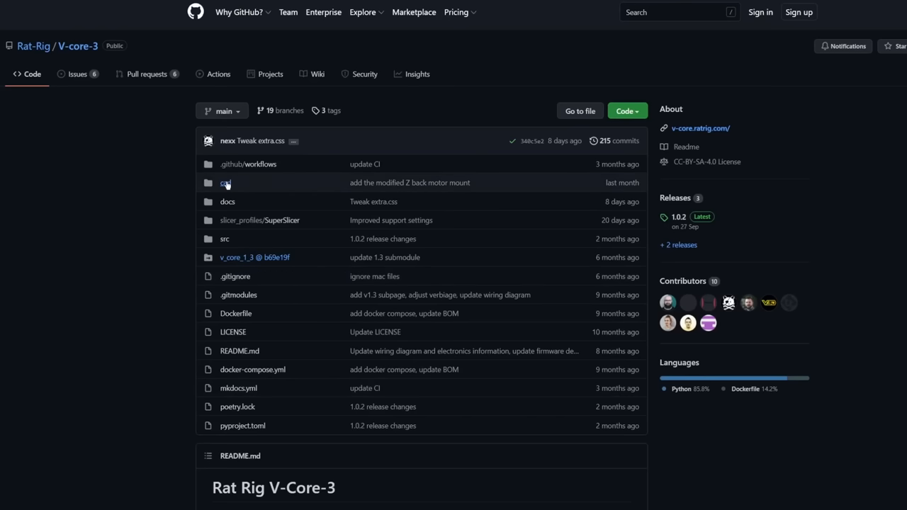
Step: Preview lead_screw_motor_cage_front.stl from cad/printed_parts/essentials/stl and tilt it to a lower angle
click(226, 183)
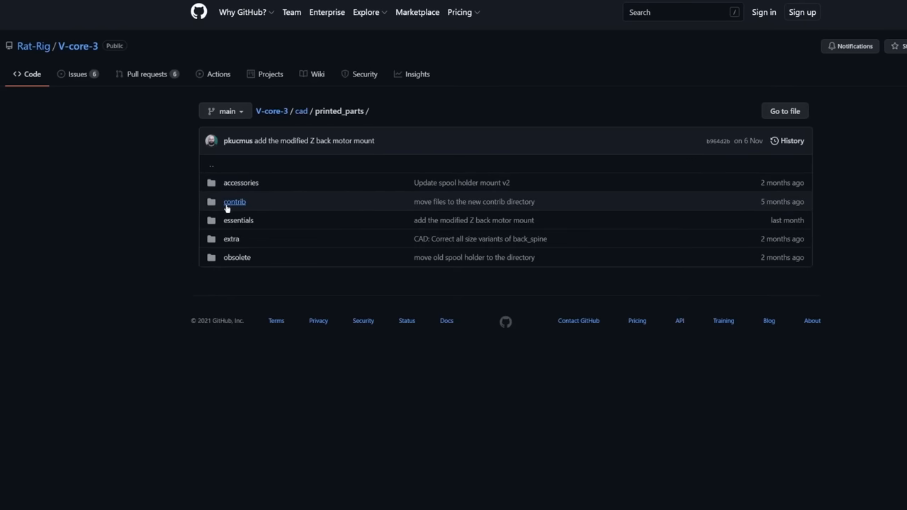
click(238, 220)
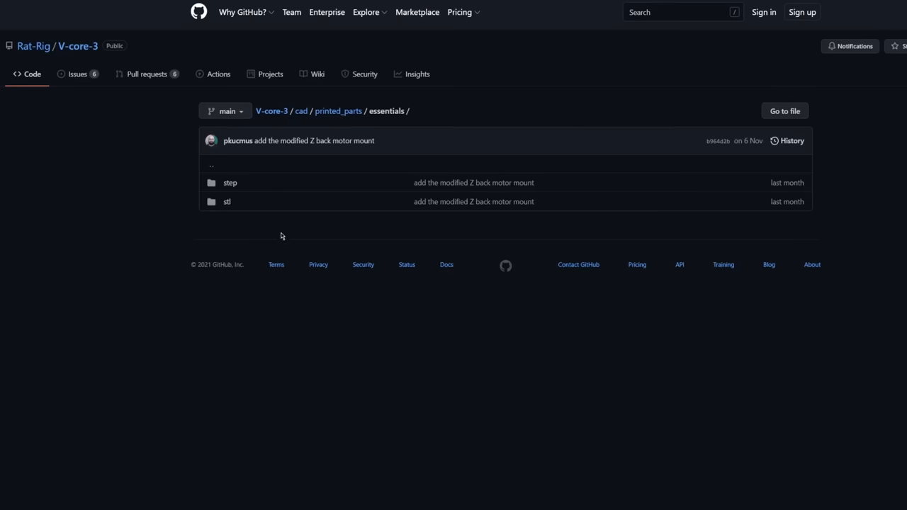
click(227, 202)
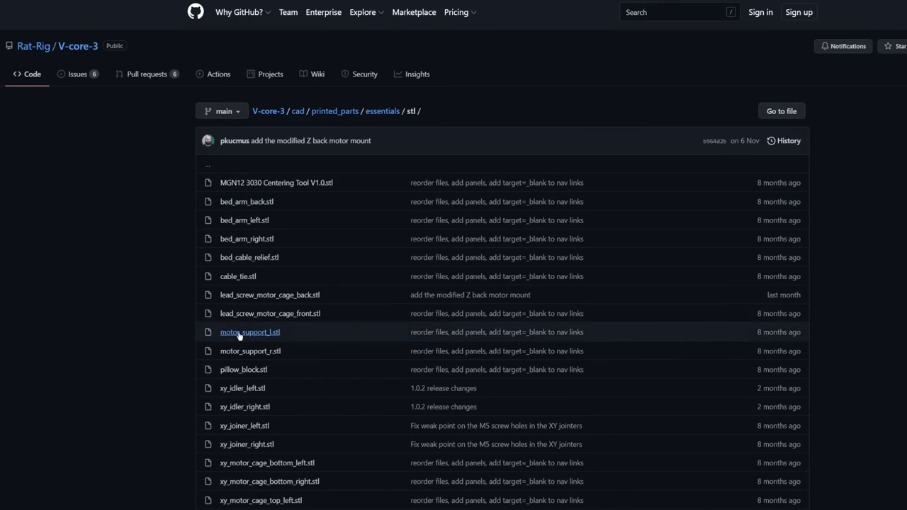
click(269, 313)
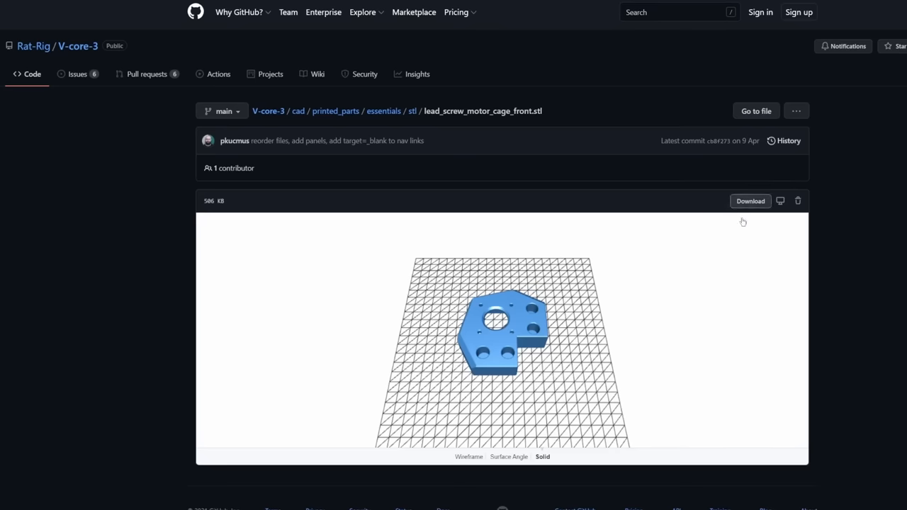
drag(742, 221, 664, 315)
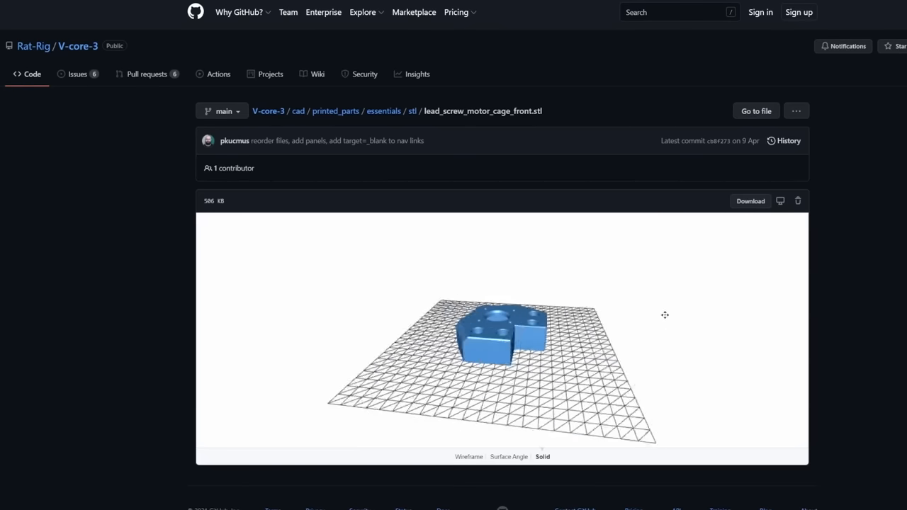
scroll(down, 3)
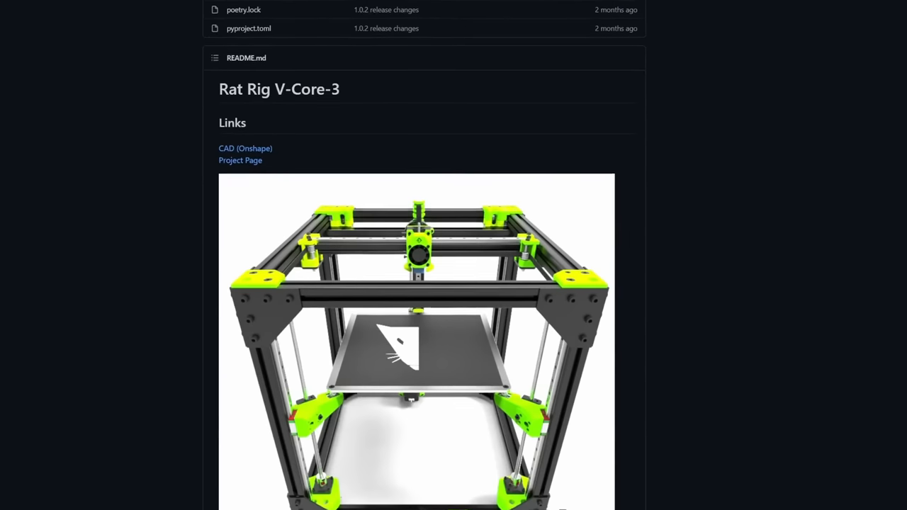
Step: Follow the README's 'CAD (Onshape)' link to the V-Core-3 model
scroll(down, 3)
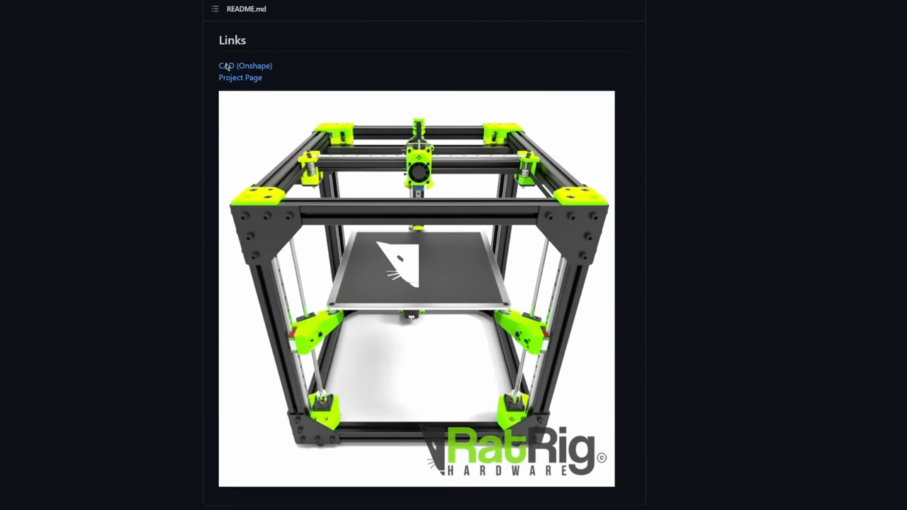
click(245, 65)
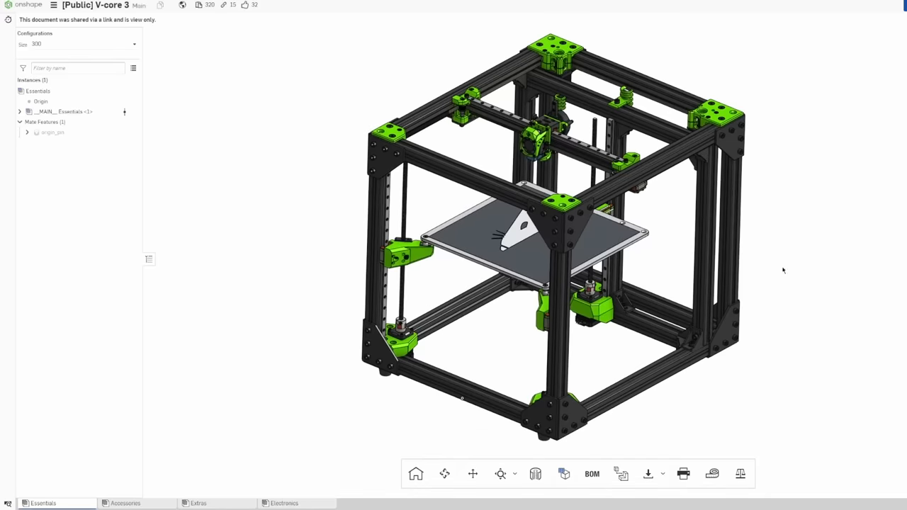
Step: Switch to the Electronics assembly and orbit it to show the electronics bay
click(284, 503)
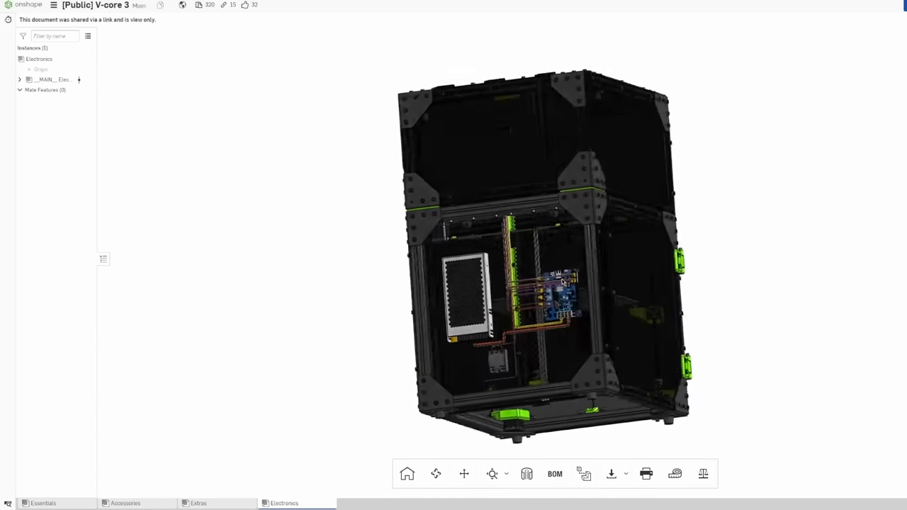
drag(560, 284, 354, 300)
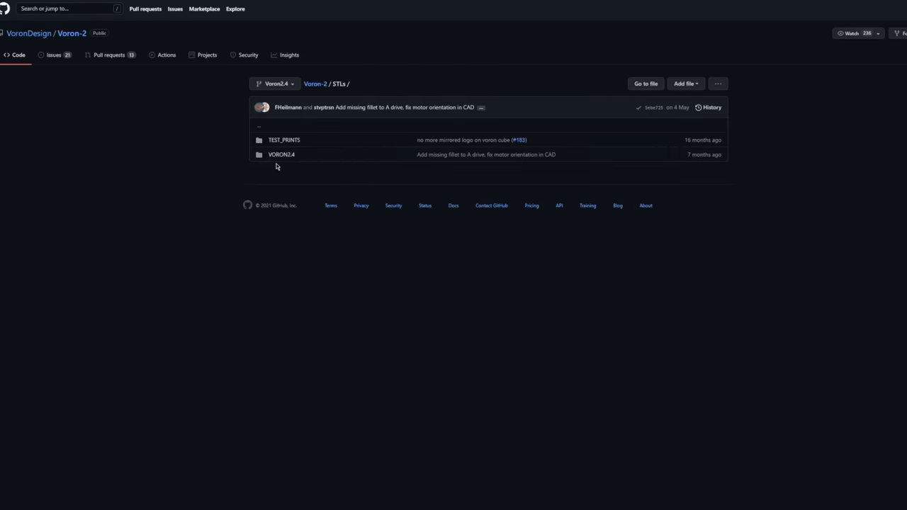
Step: Navigate VORON2.4 > Gantry > X_Axis > X_Carriage and preview hotend_fan_mount.stl in 3D
click(281, 153)
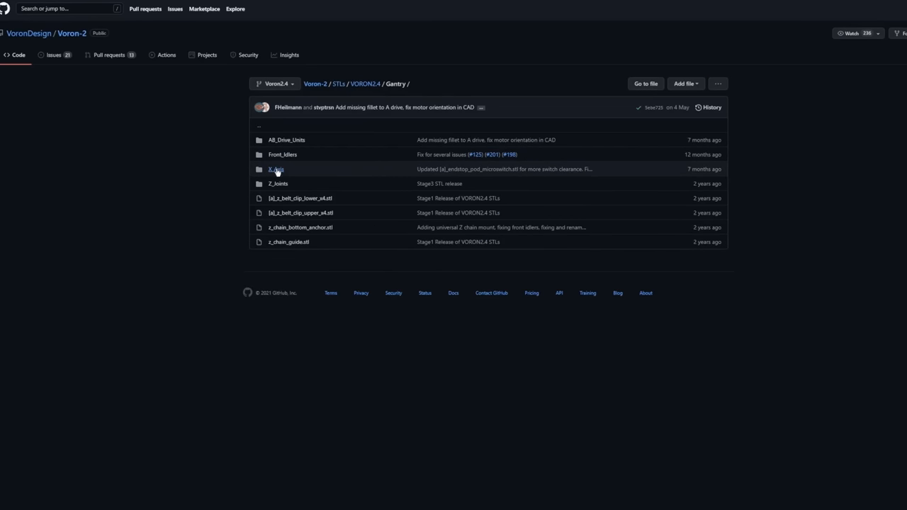
click(275, 168)
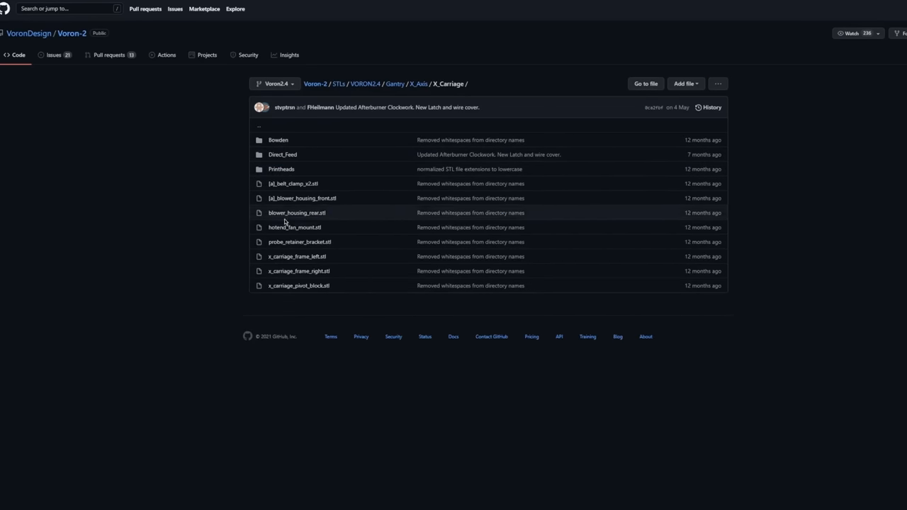
click(295, 227)
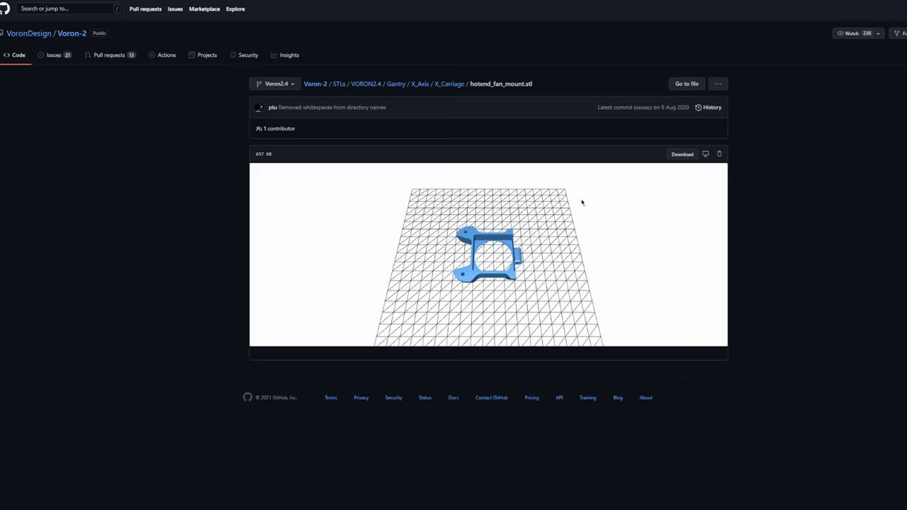